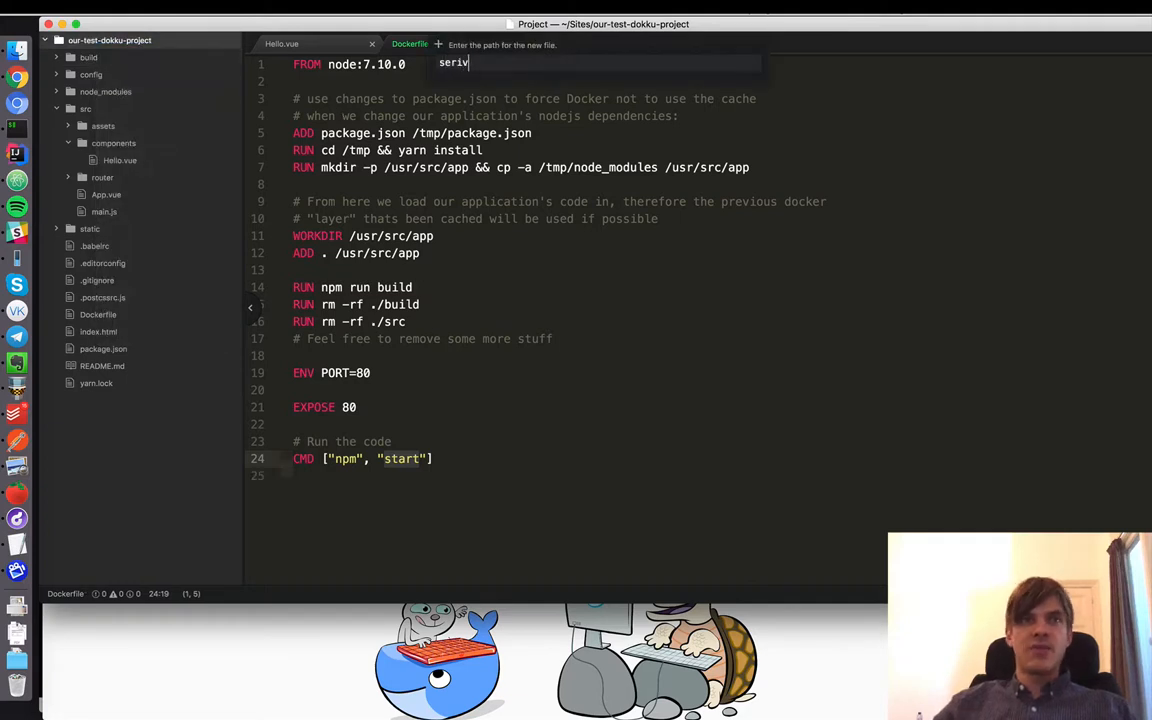
Step: Create server.js with the Express dist server and a comment that vue.js does the routing
key(Return)
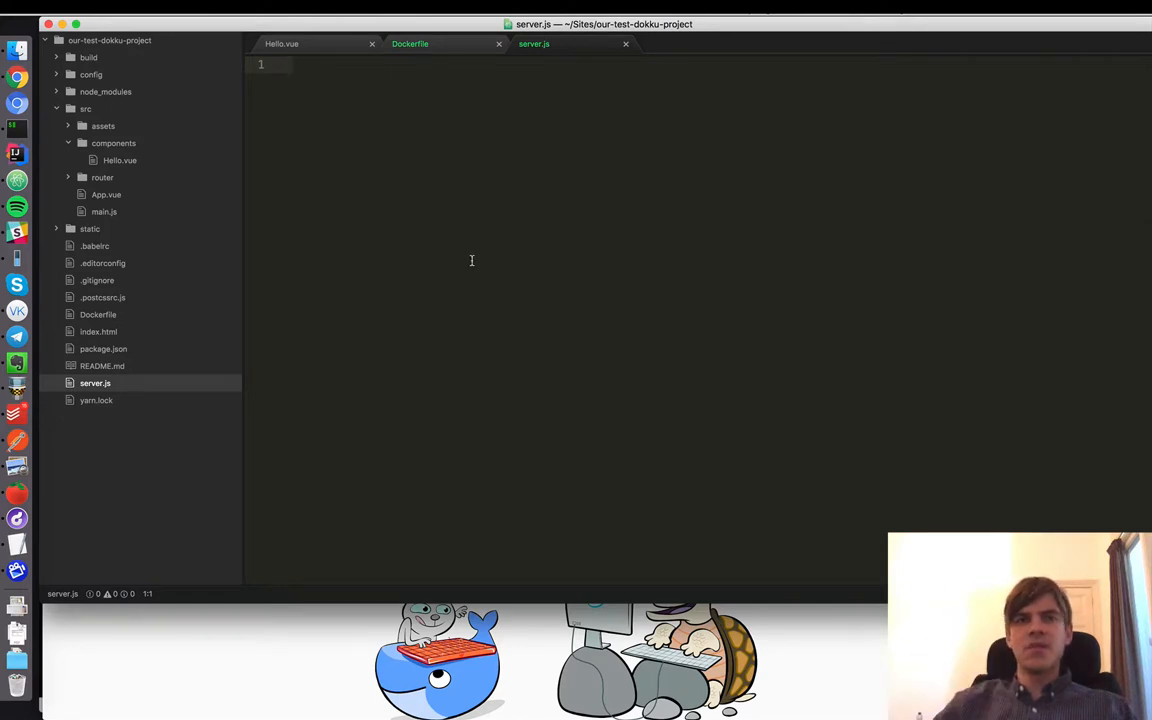
text(const express = require('express'))
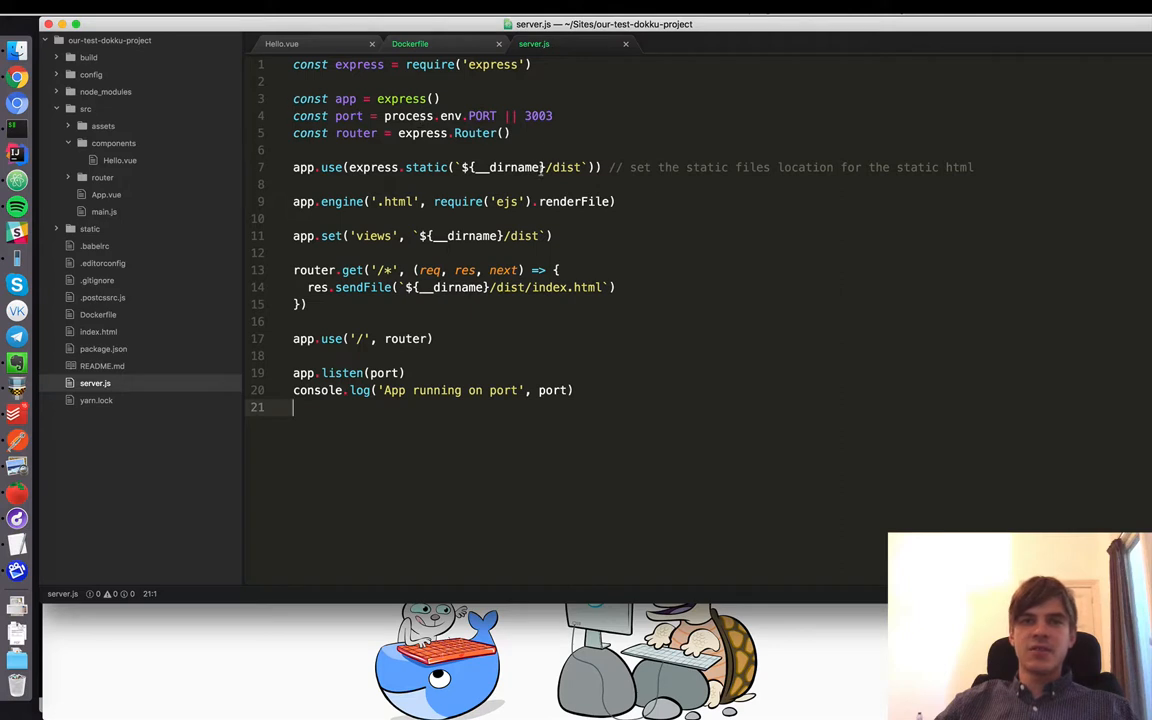
click(607, 167)
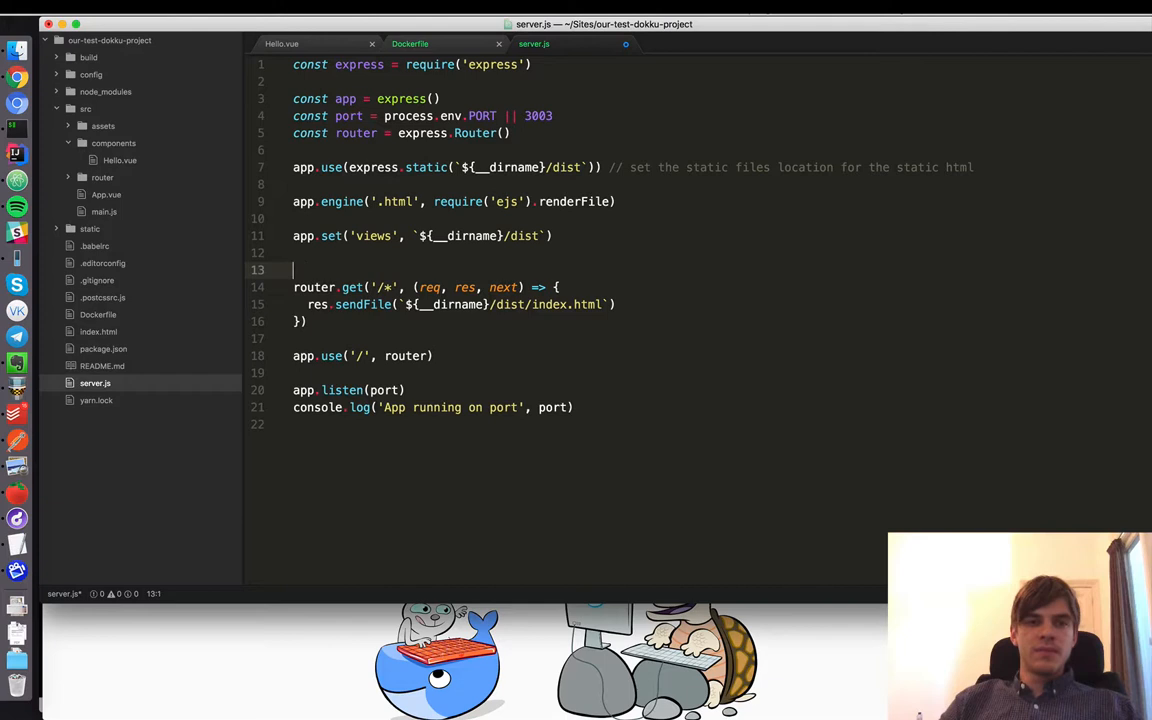
text(// Serve)
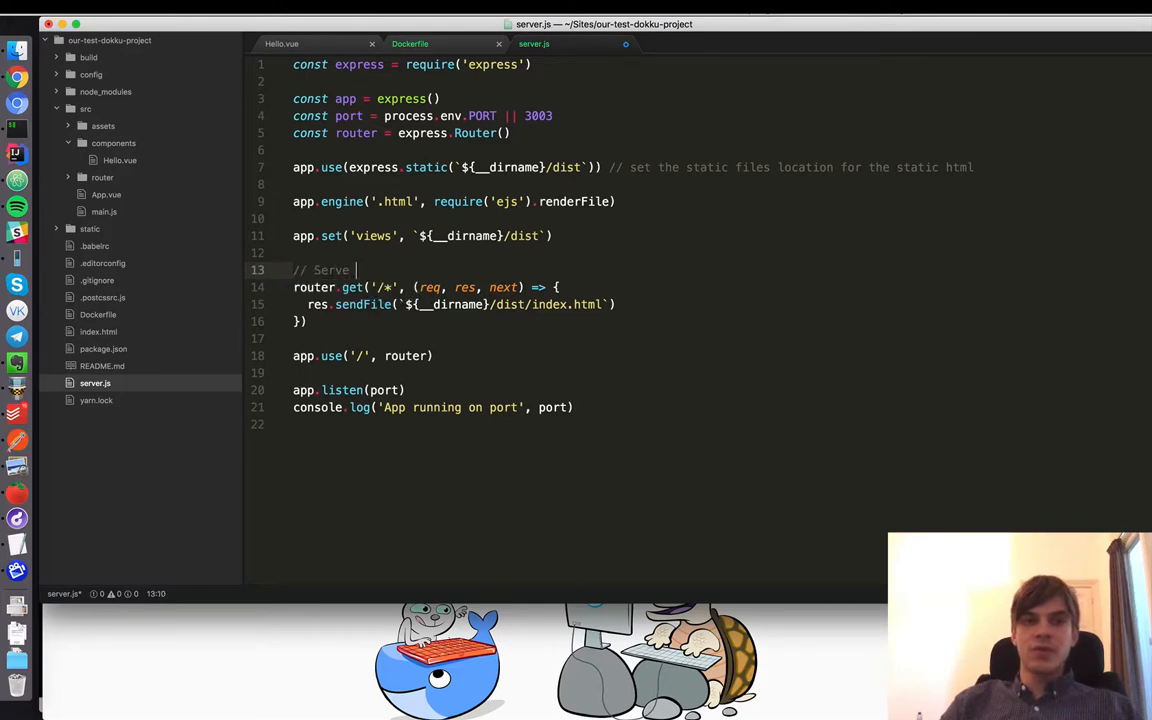
text(Always serves index.htm)
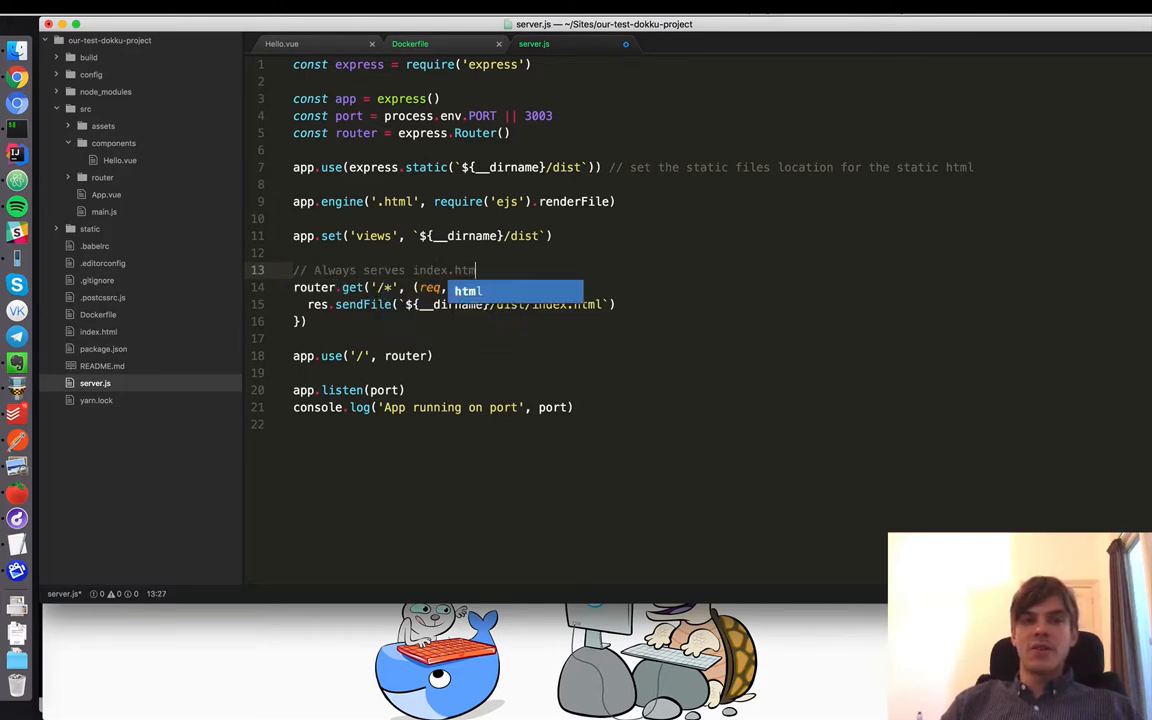
text(because)
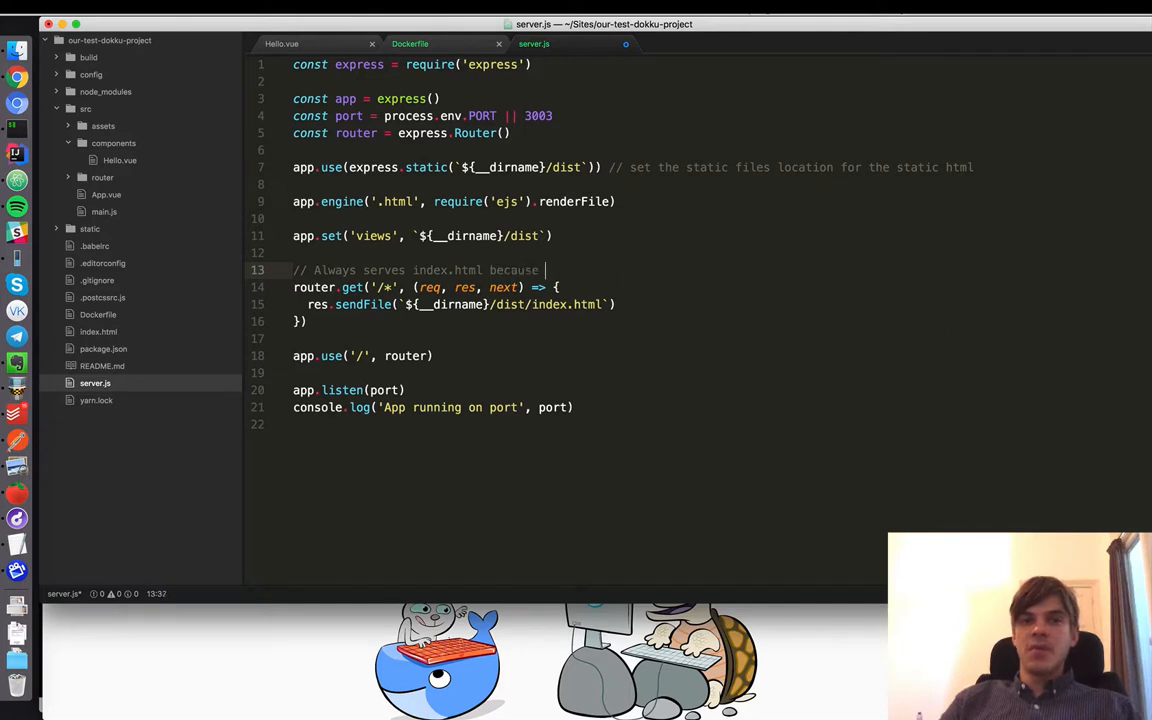
text(vue.js does)
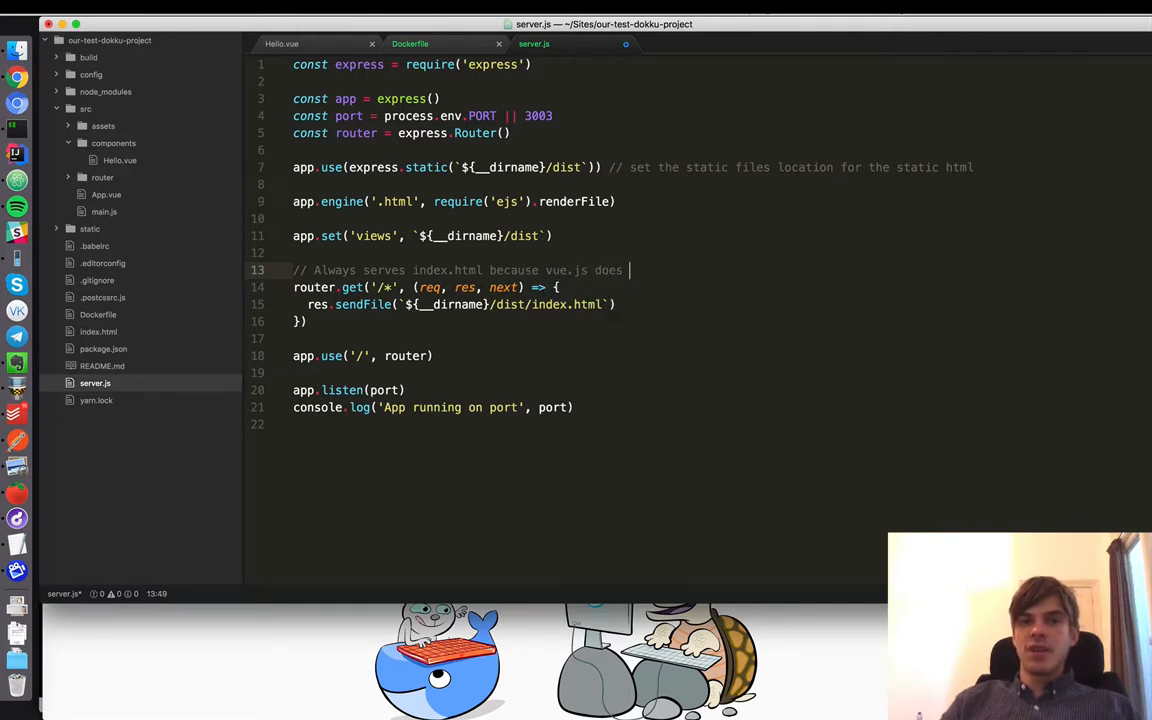
text(the actual routing!)
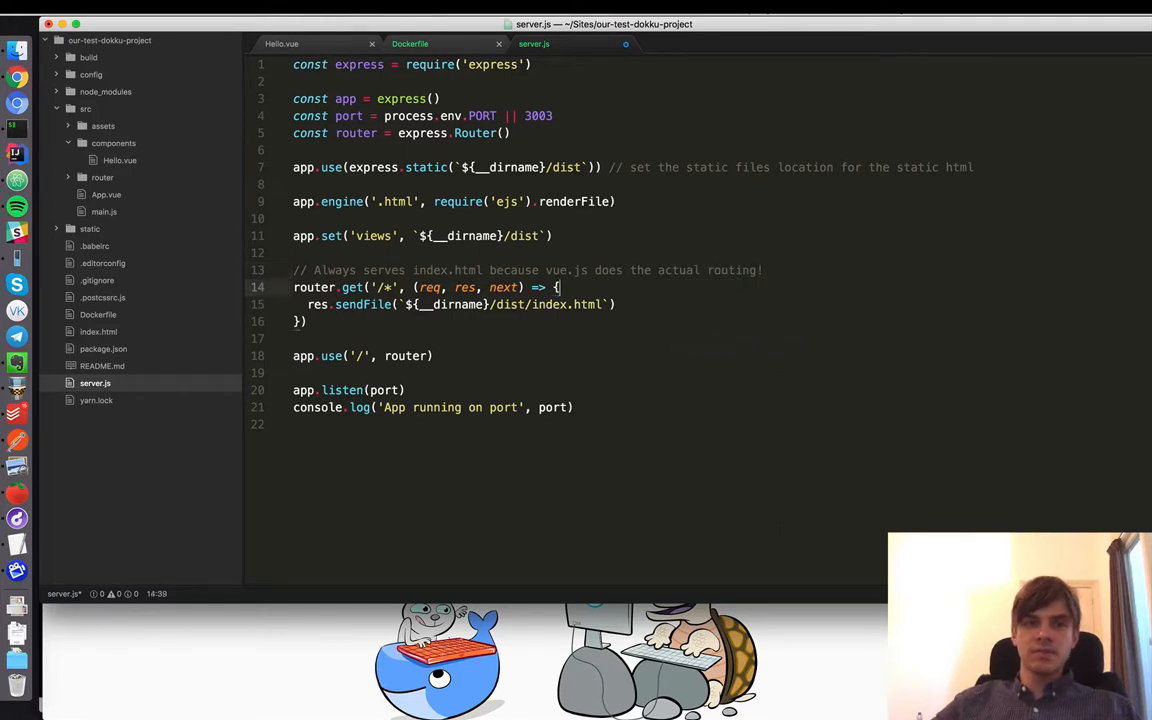
Step: In iTerm, enter 'yarn add express' to add Express as a dependency
click(293, 424)
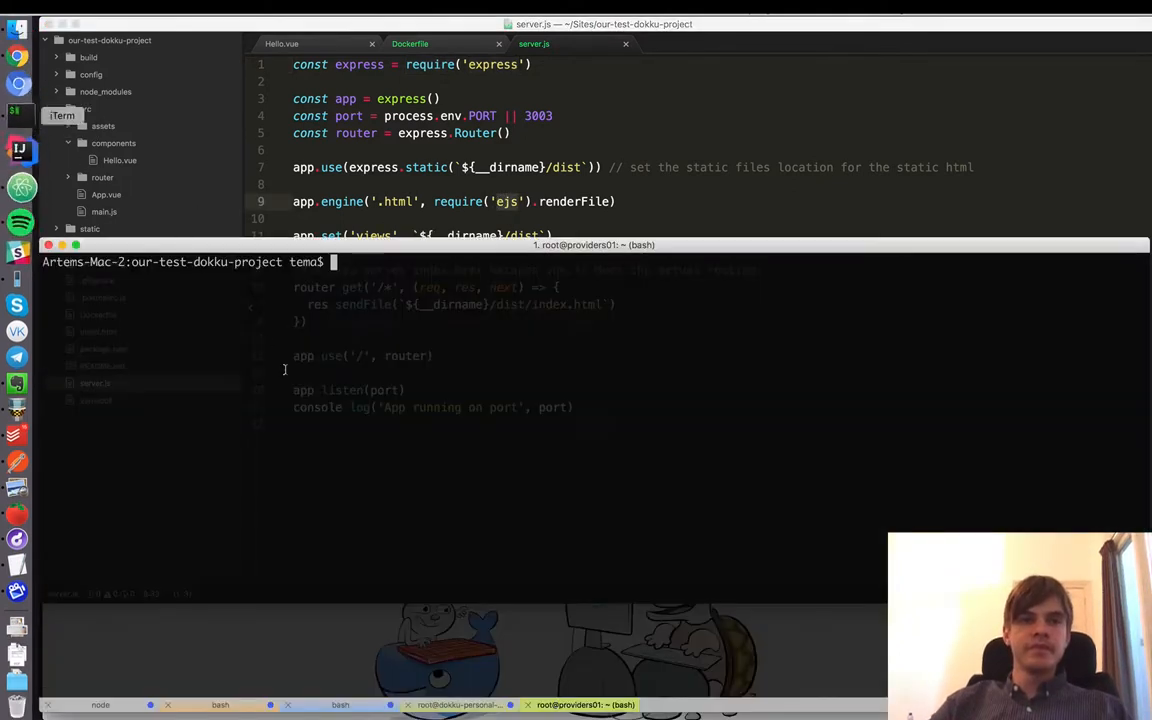
text(z)
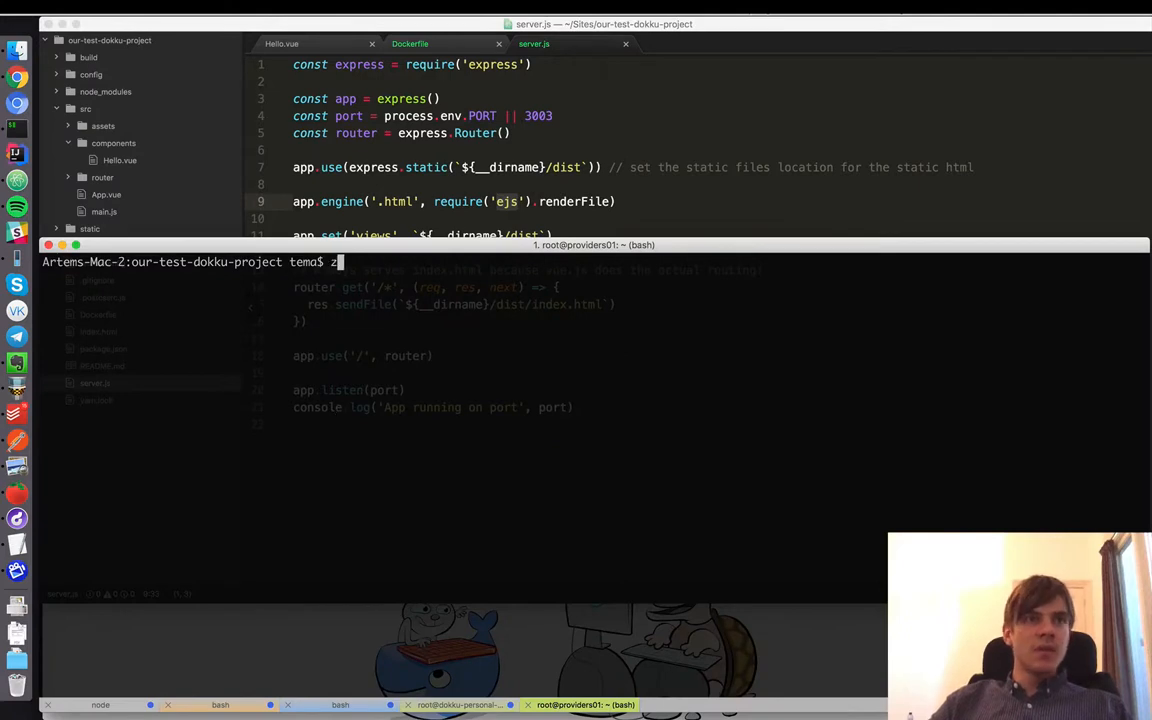
text(ss)
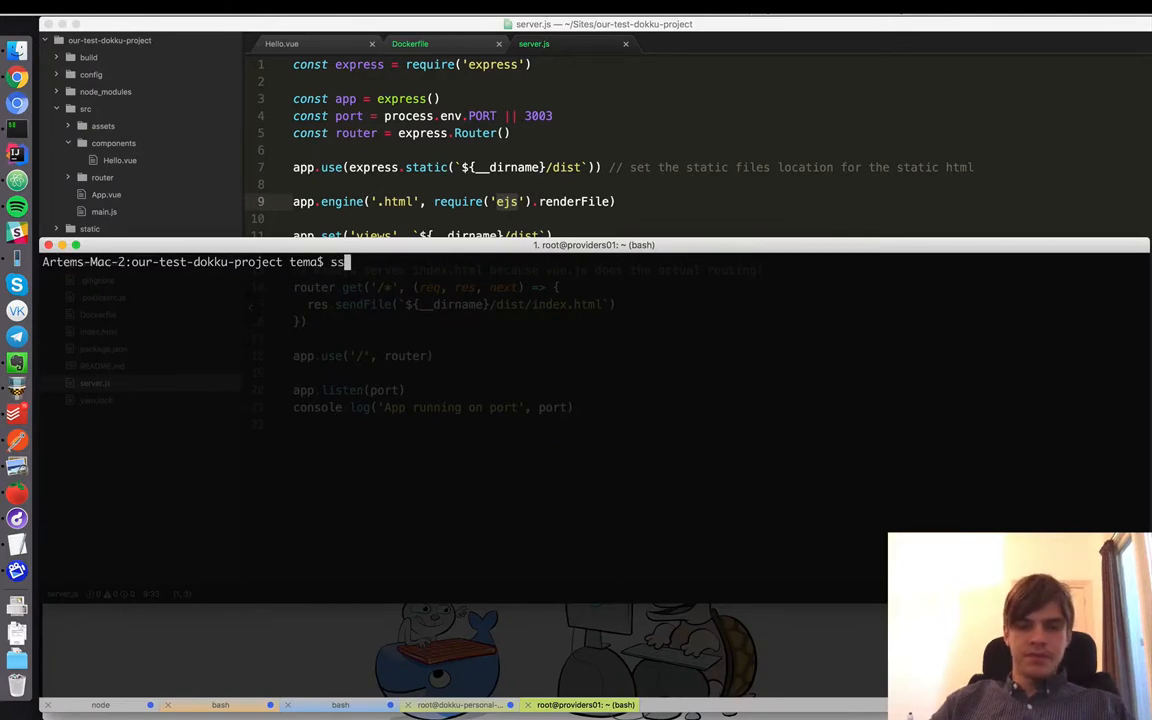
text(yarn)
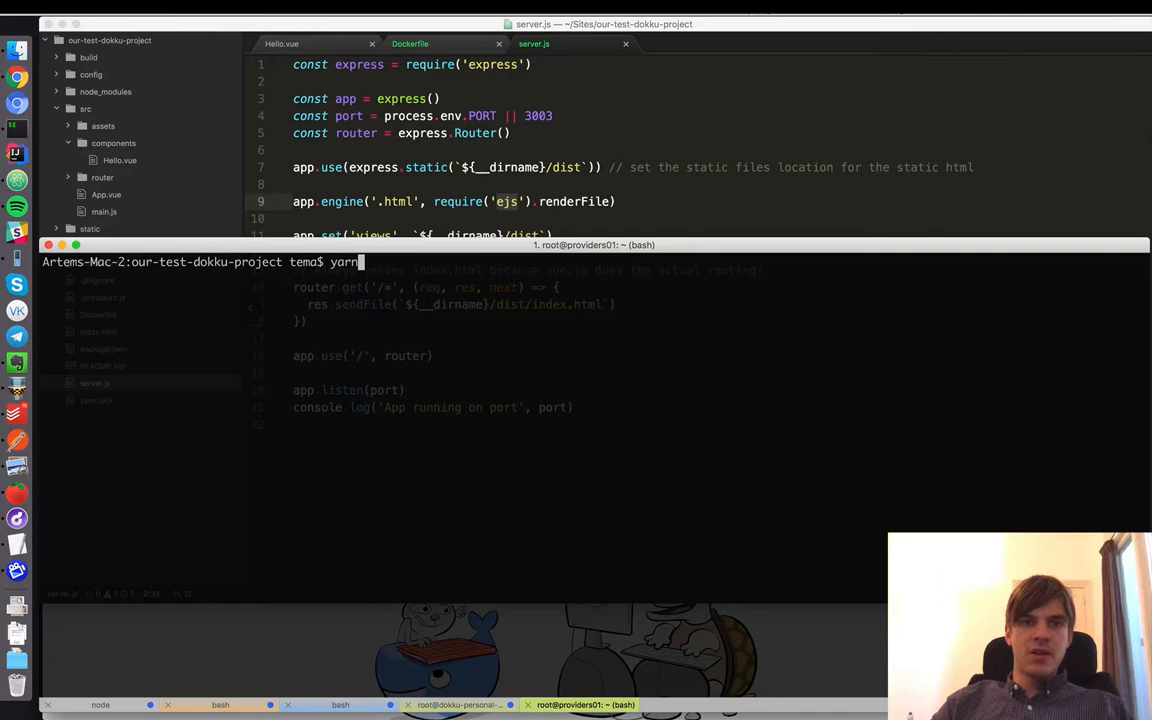
text(add expre)
text(.di)
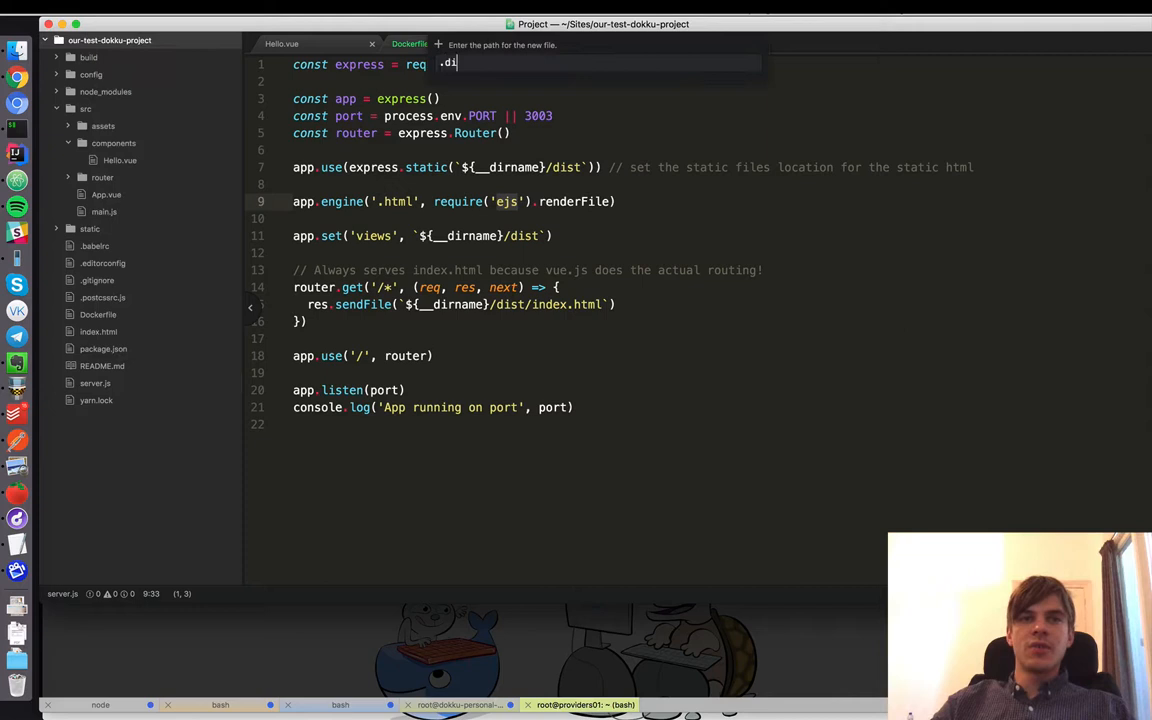
Step: Name the new file .dockerignore and edit the start script in package.json
text(co)
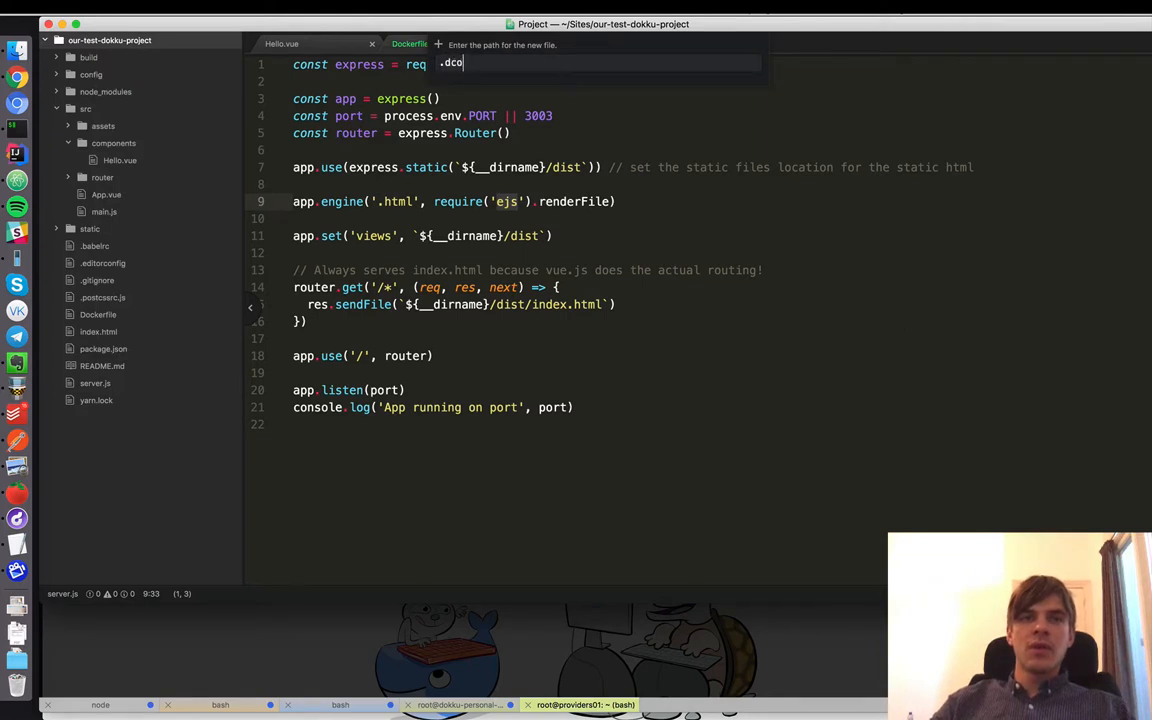
text(ckerignore)
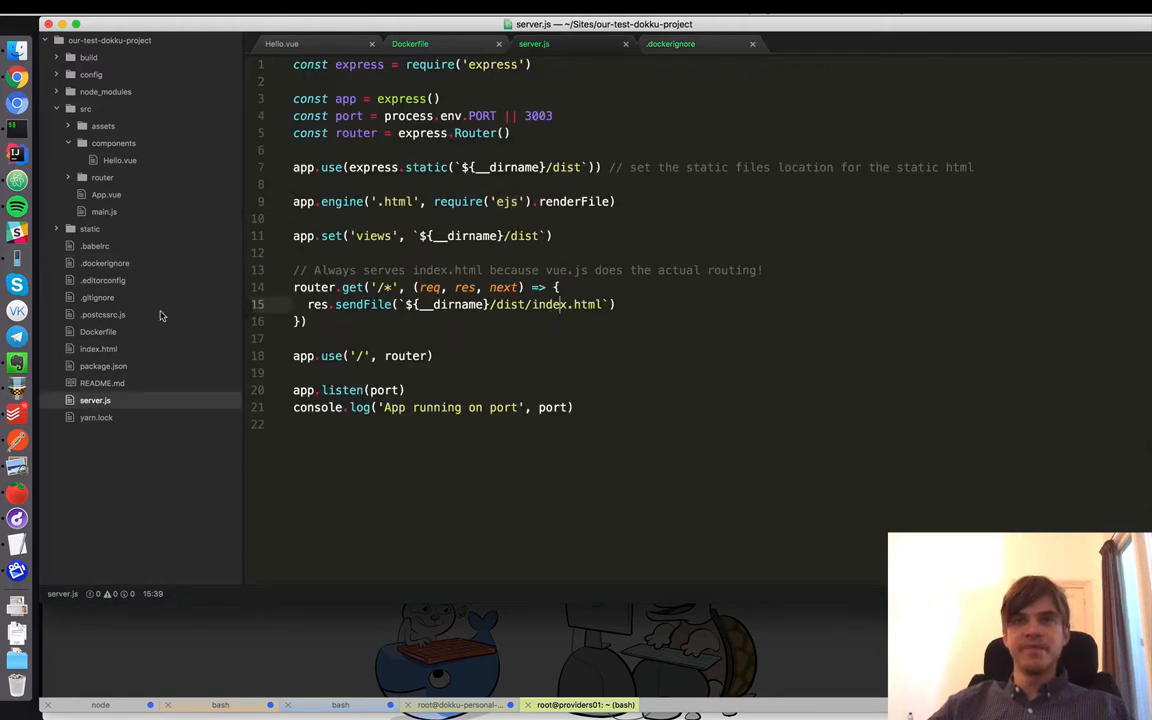
mouse_move(95, 387)
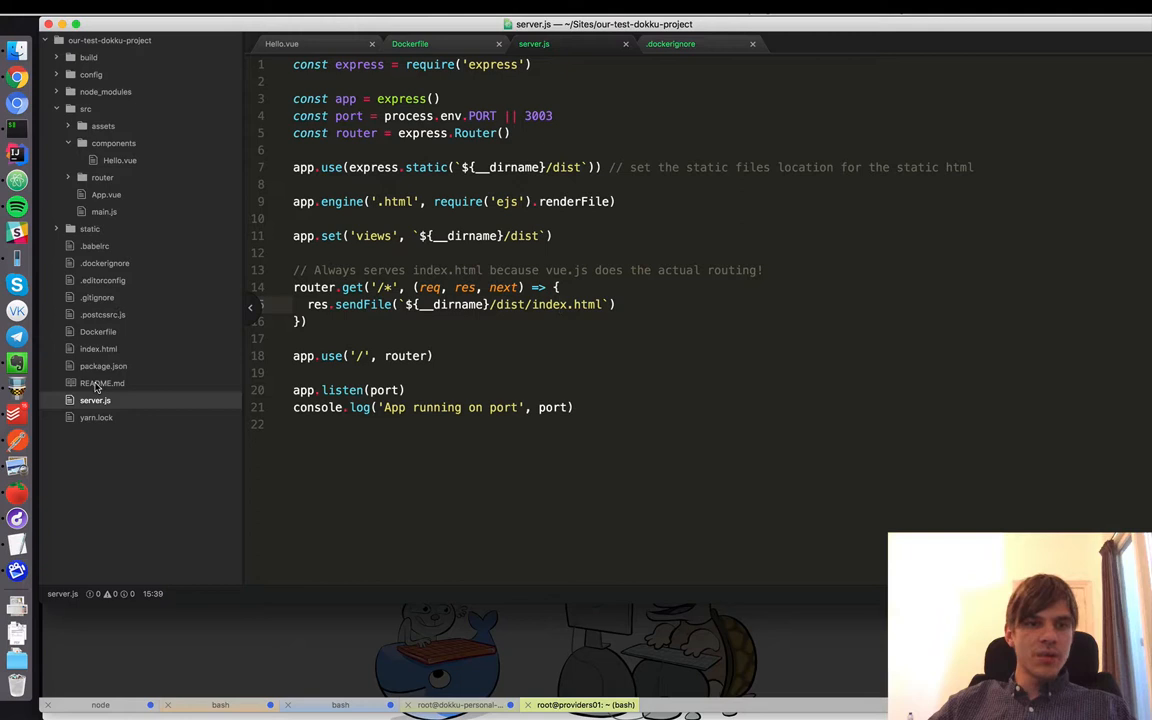
click(103, 365)
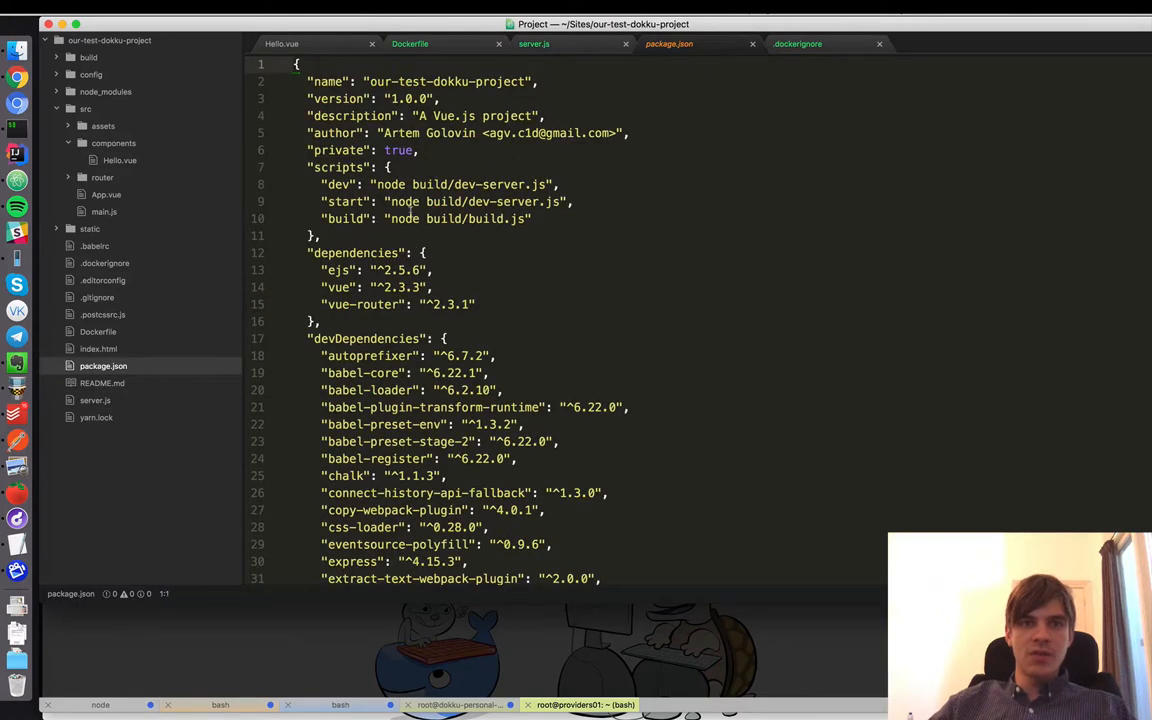
click(558, 201)
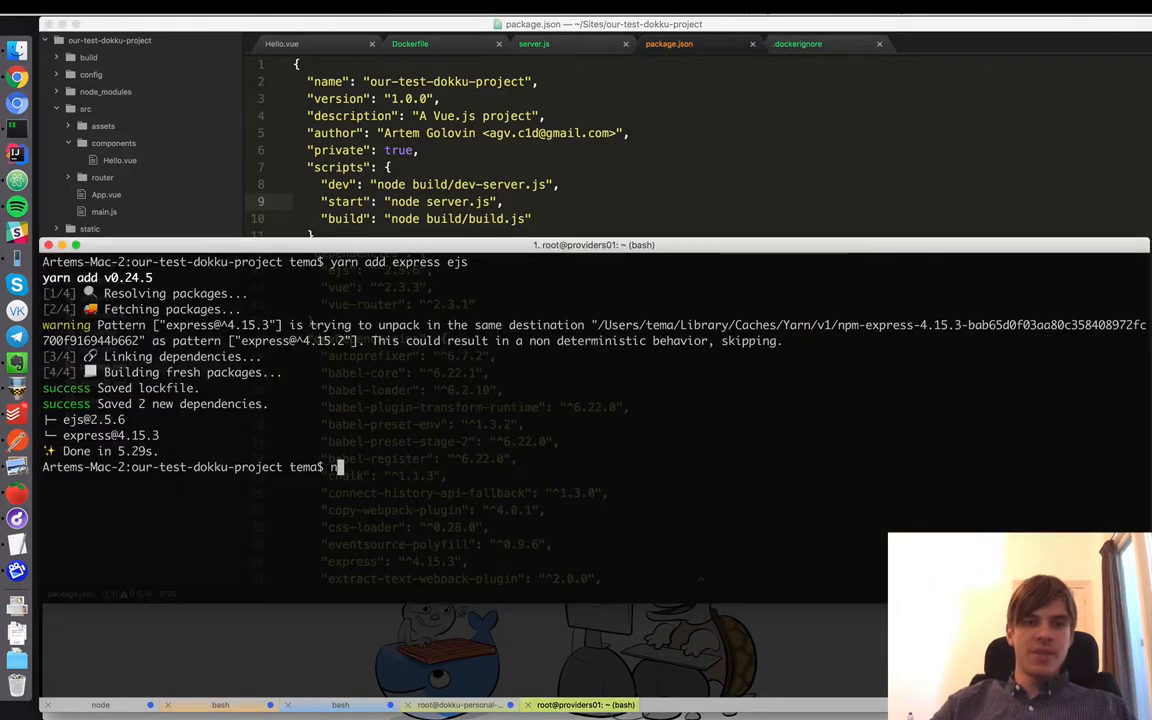
Step: Run the production build, then start the Express server with node server.js
text(npm b)
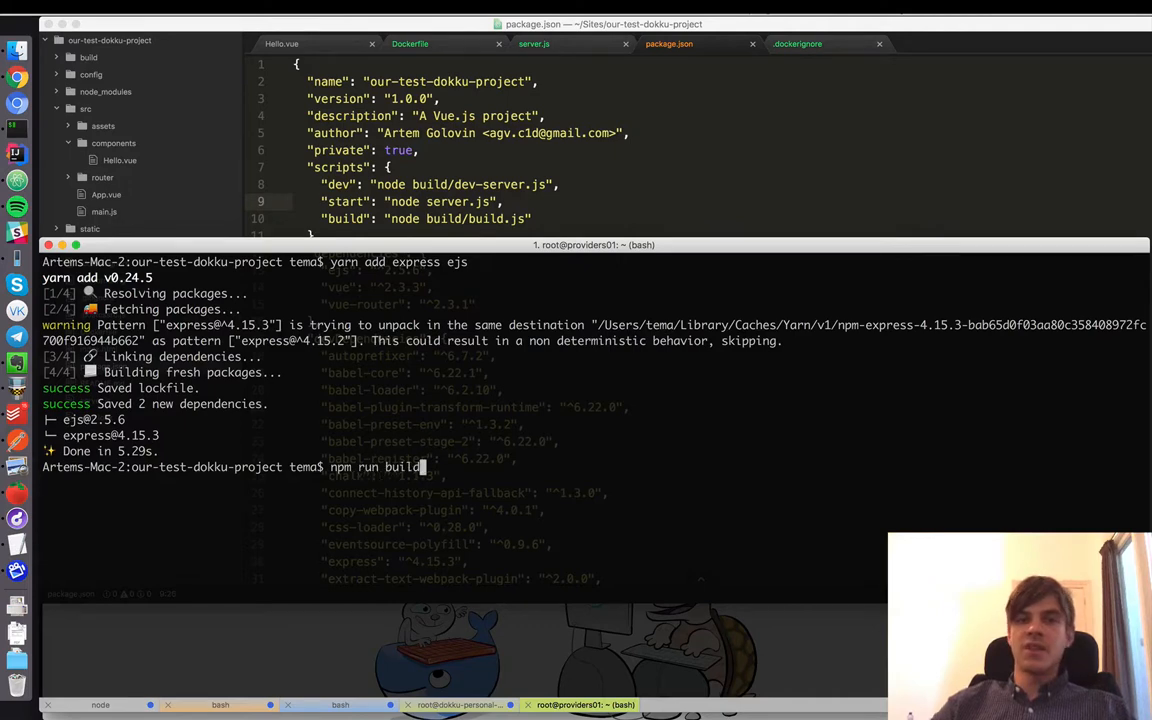
key(Return)
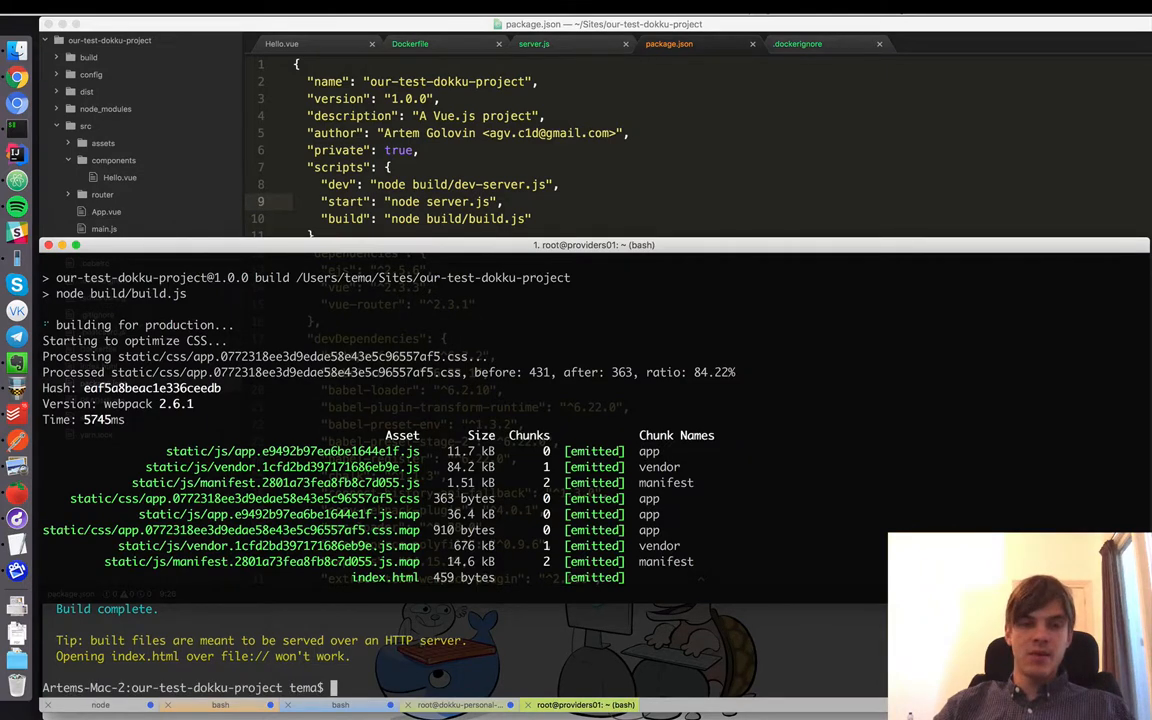
text(node server.js)
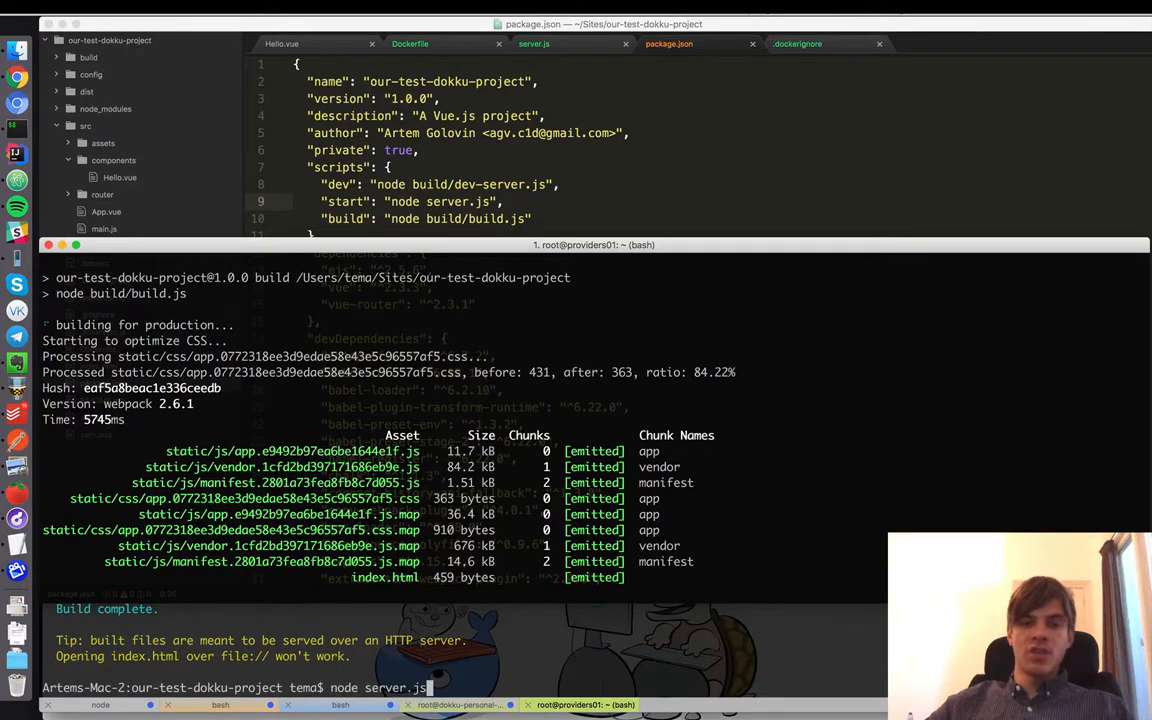
key(Return)
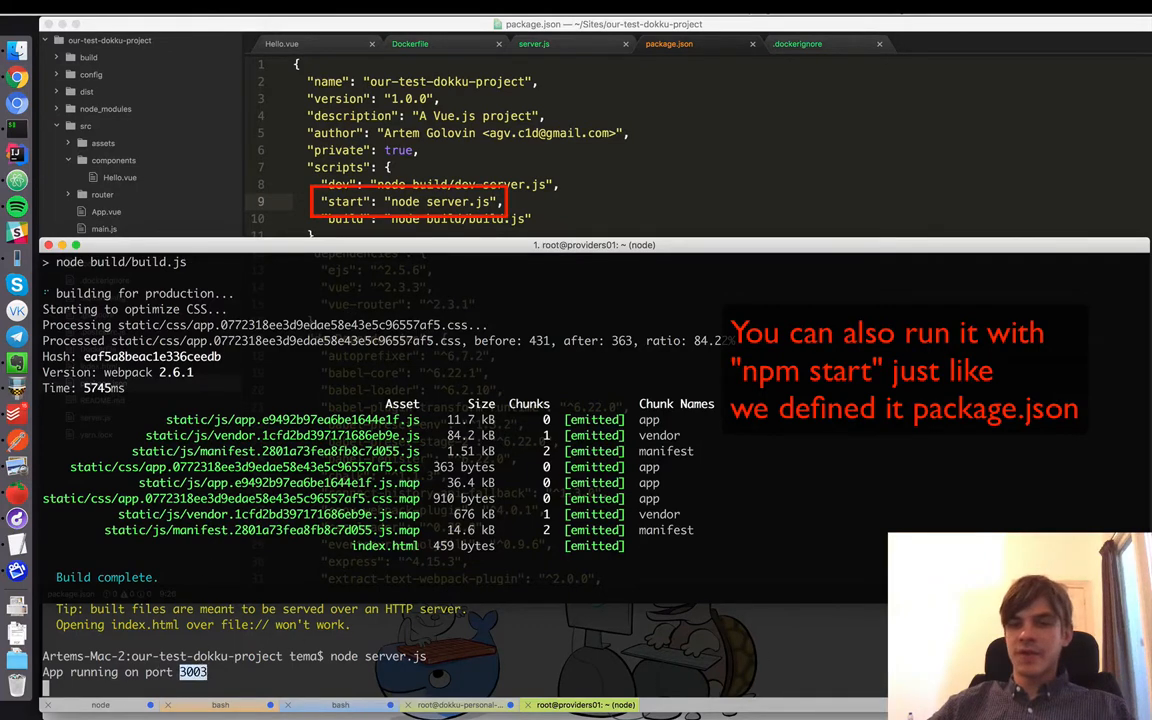
click(330, 31)
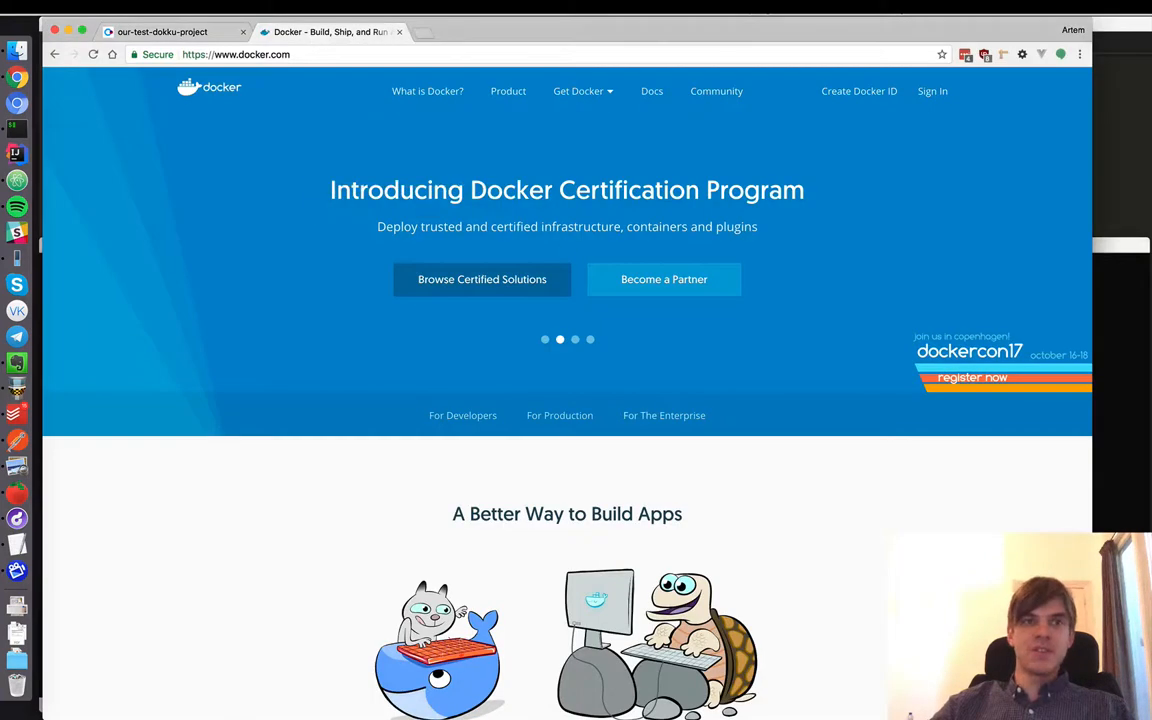
Step: Load localhost:3000 in Chrome to view the Vue welcome page
text(localhost:30003/#/)
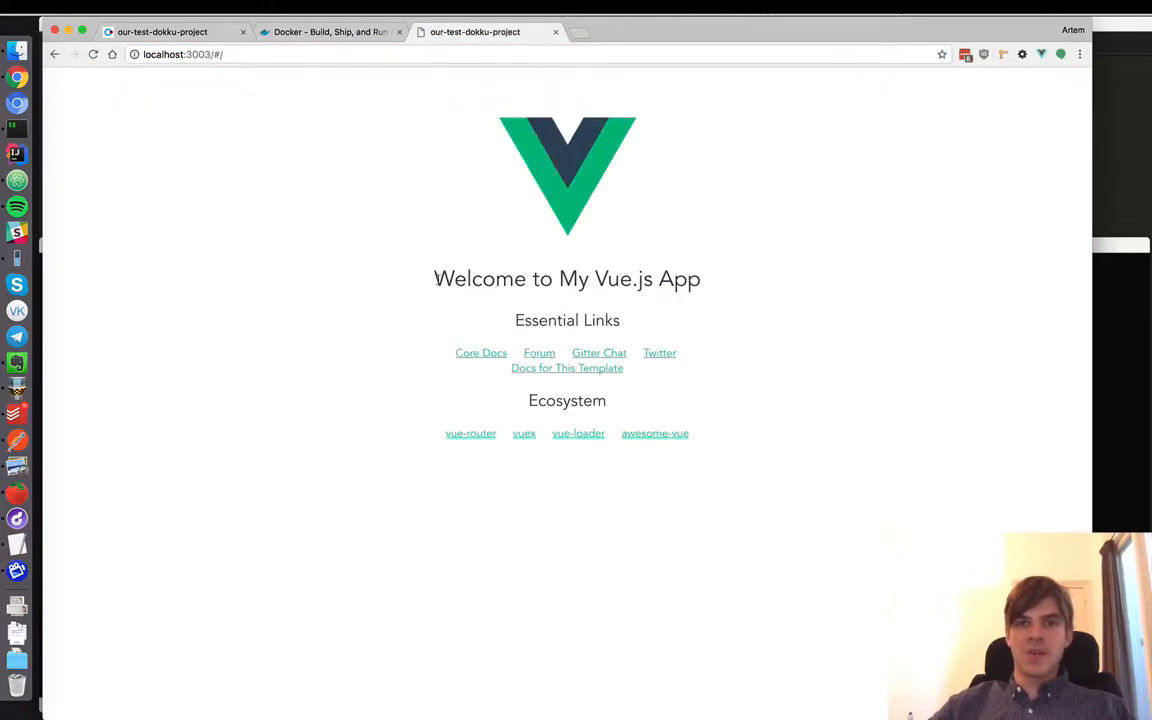
double_click(567, 278)
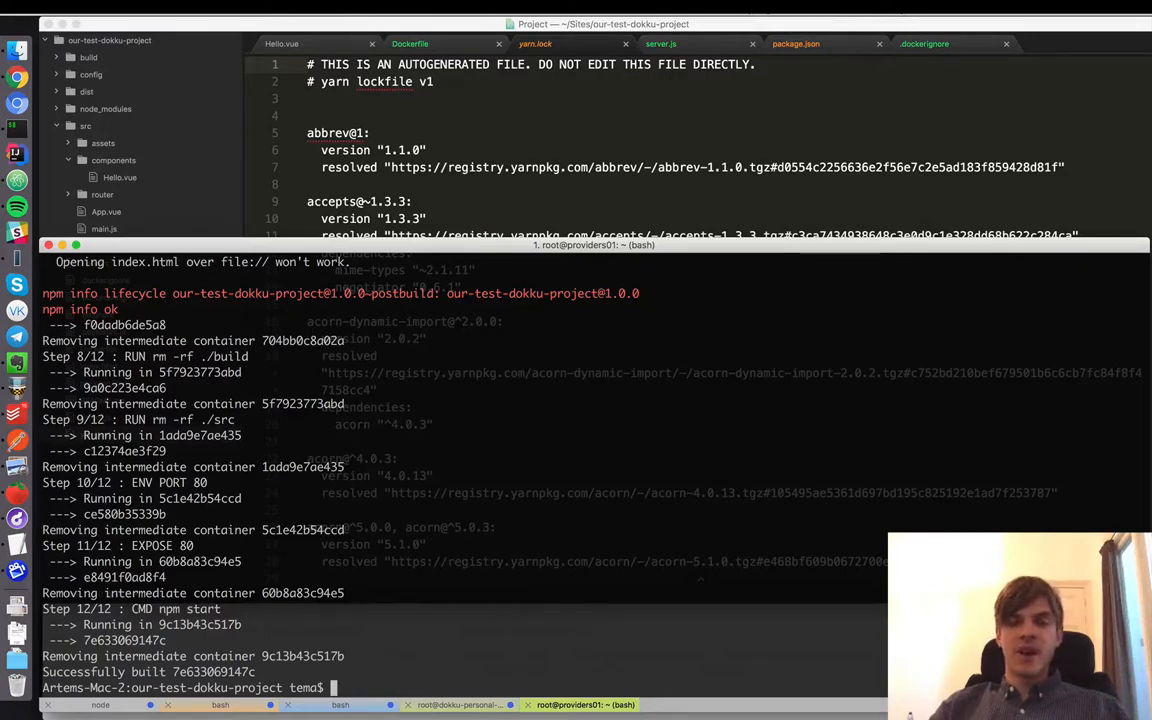
Step: Run the built Docker image with 'docker run -p 3000:80' and its image id
text(docker)
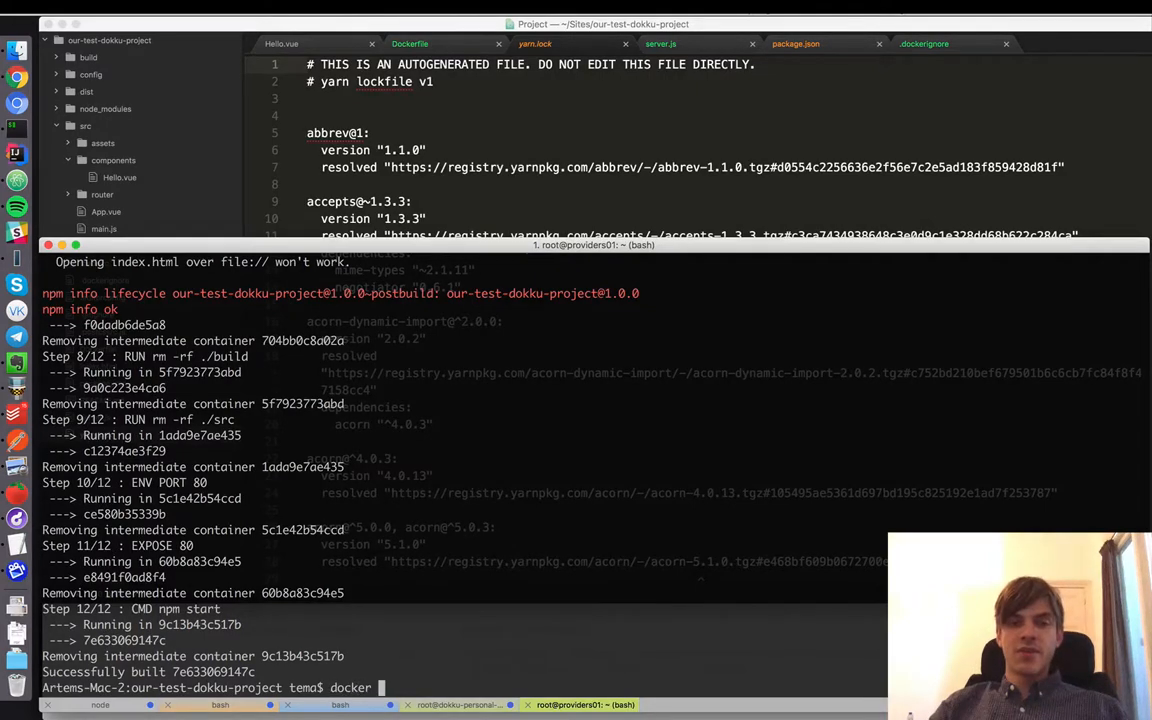
text(run -p 3)
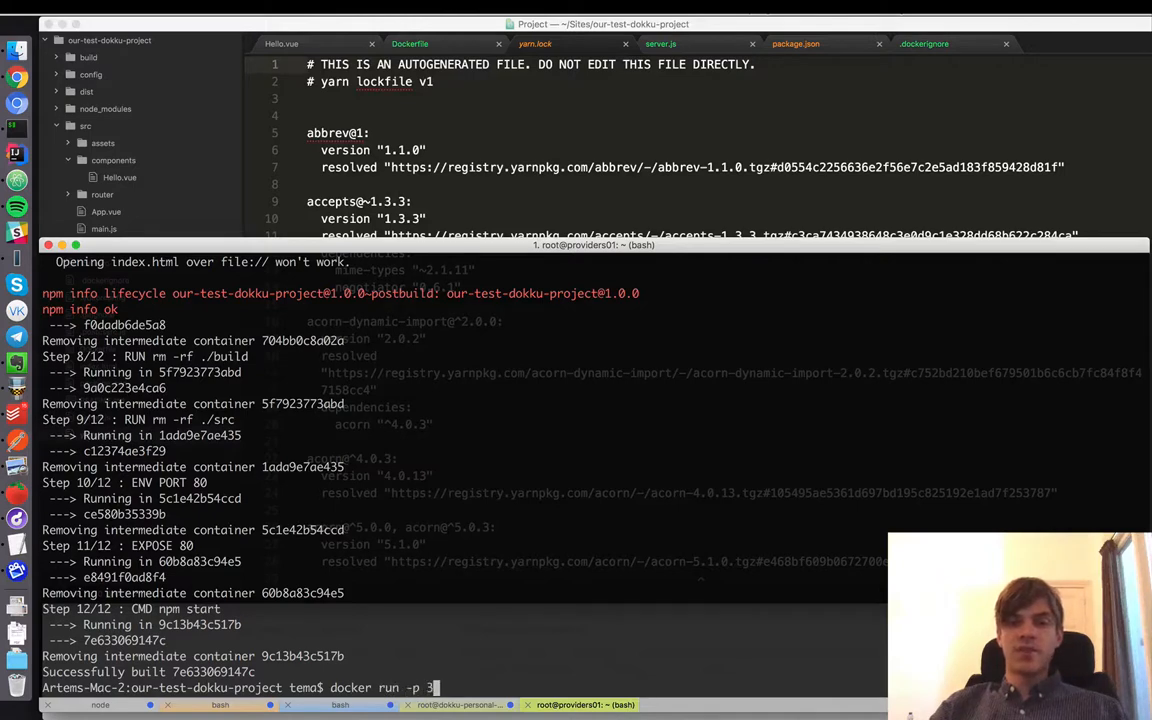
text(000:80)
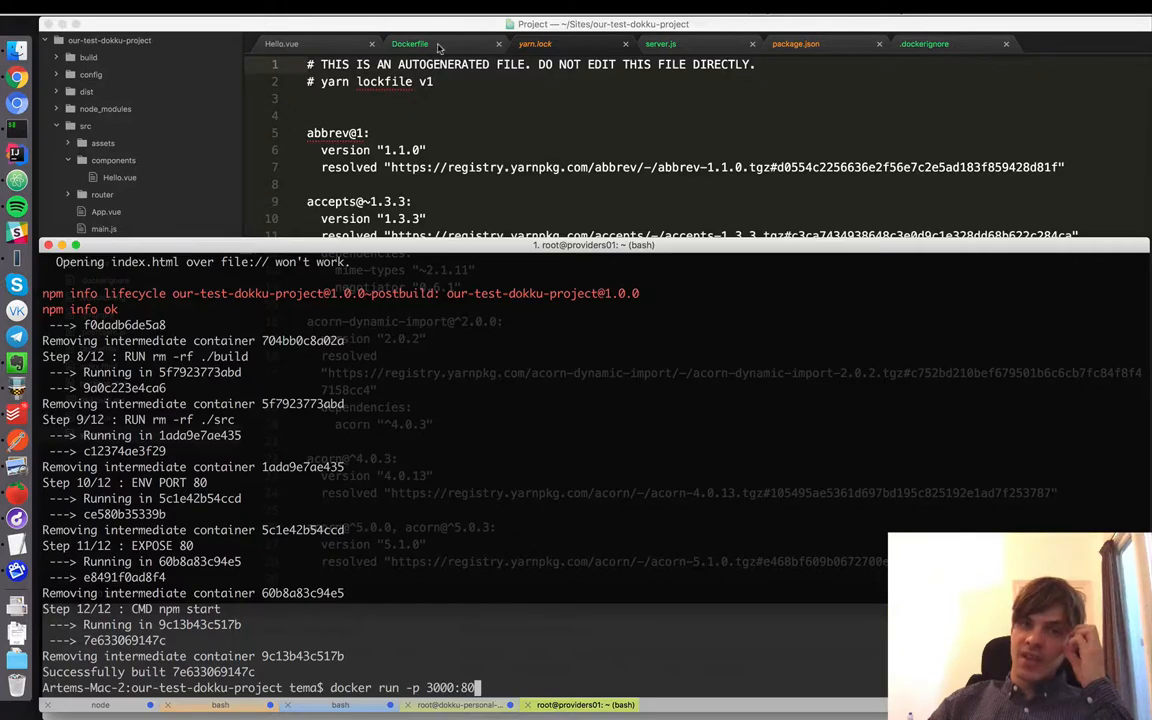
click(410, 43)
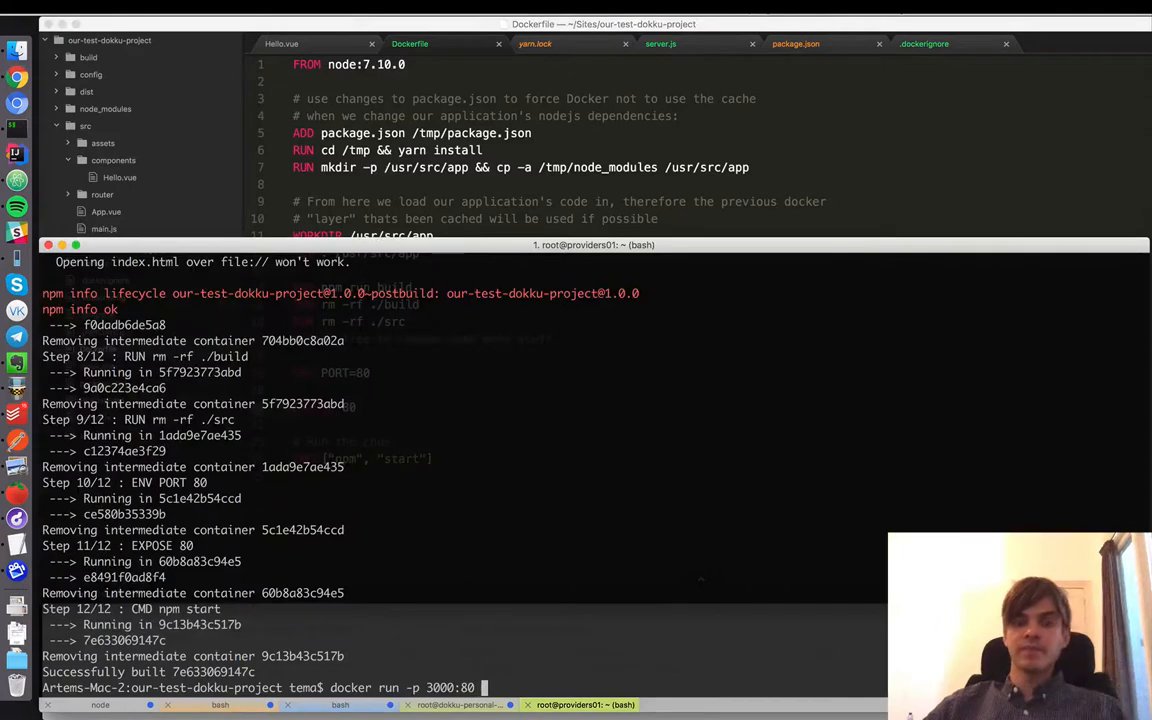
double_click(213, 671)
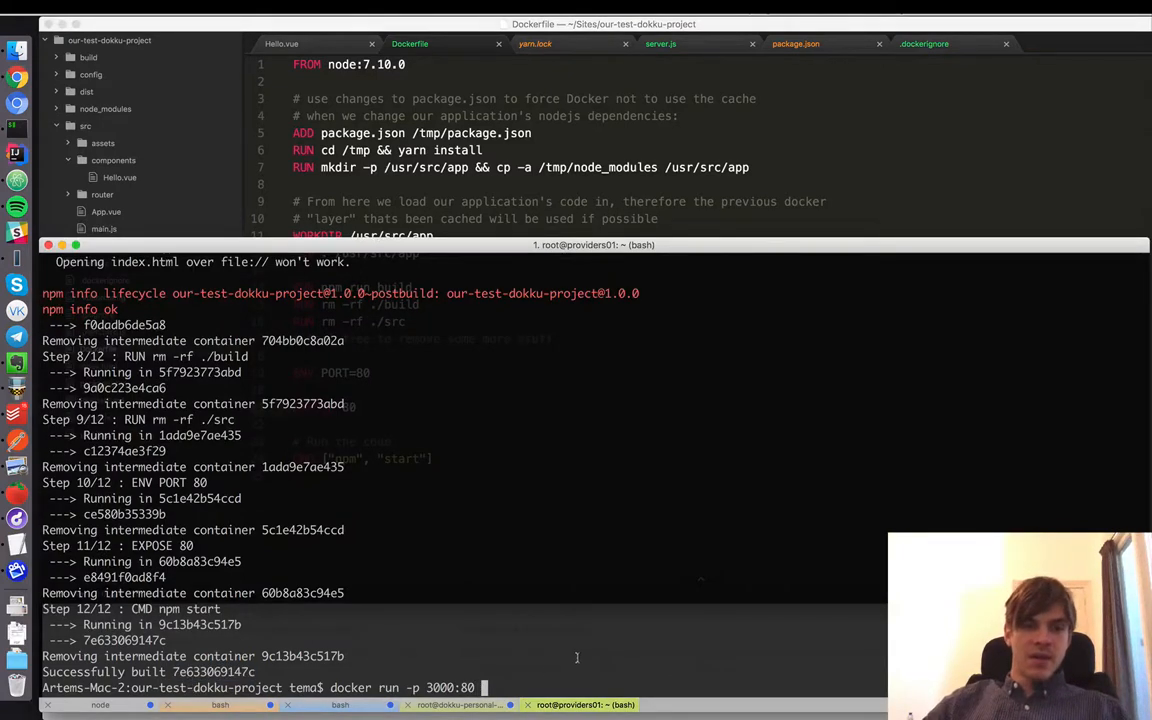
key(Return)
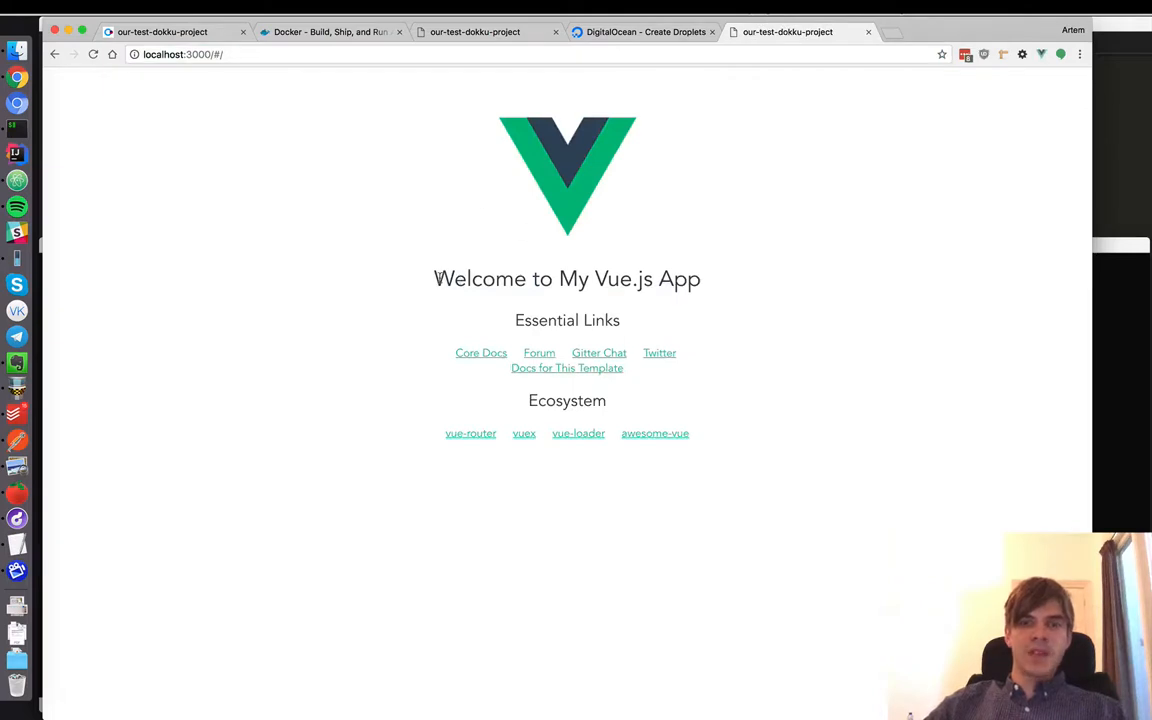
mouse_move(474, 176)
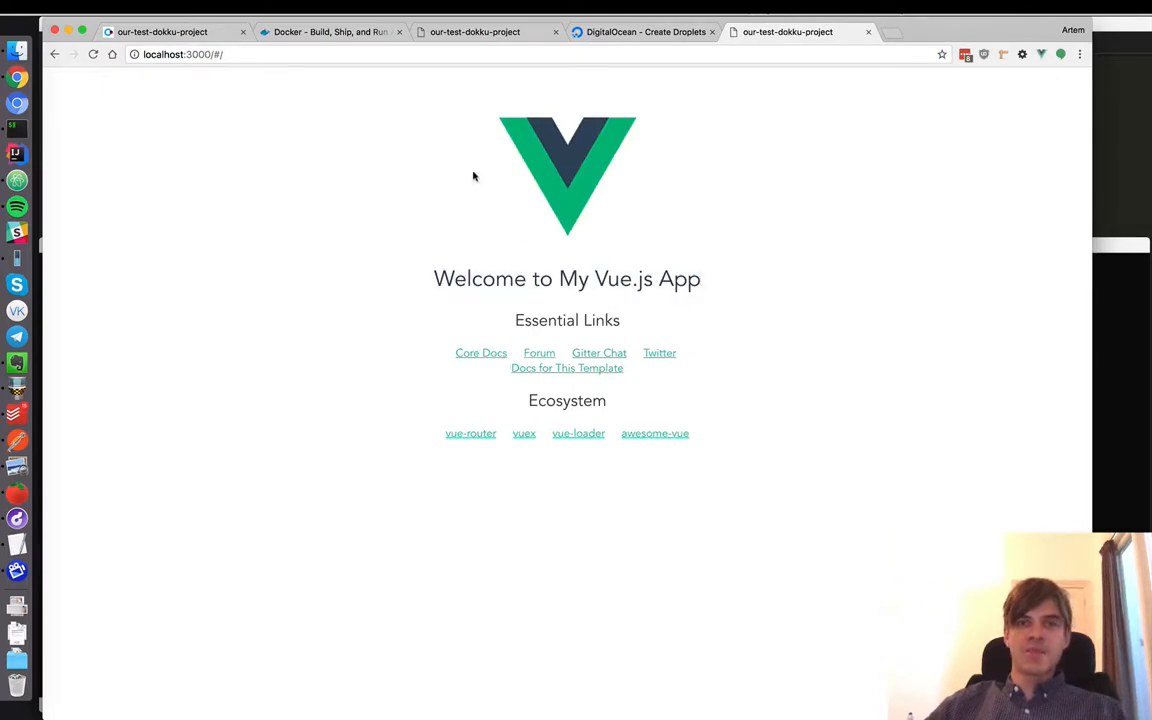
mouse_move(1119, 522)
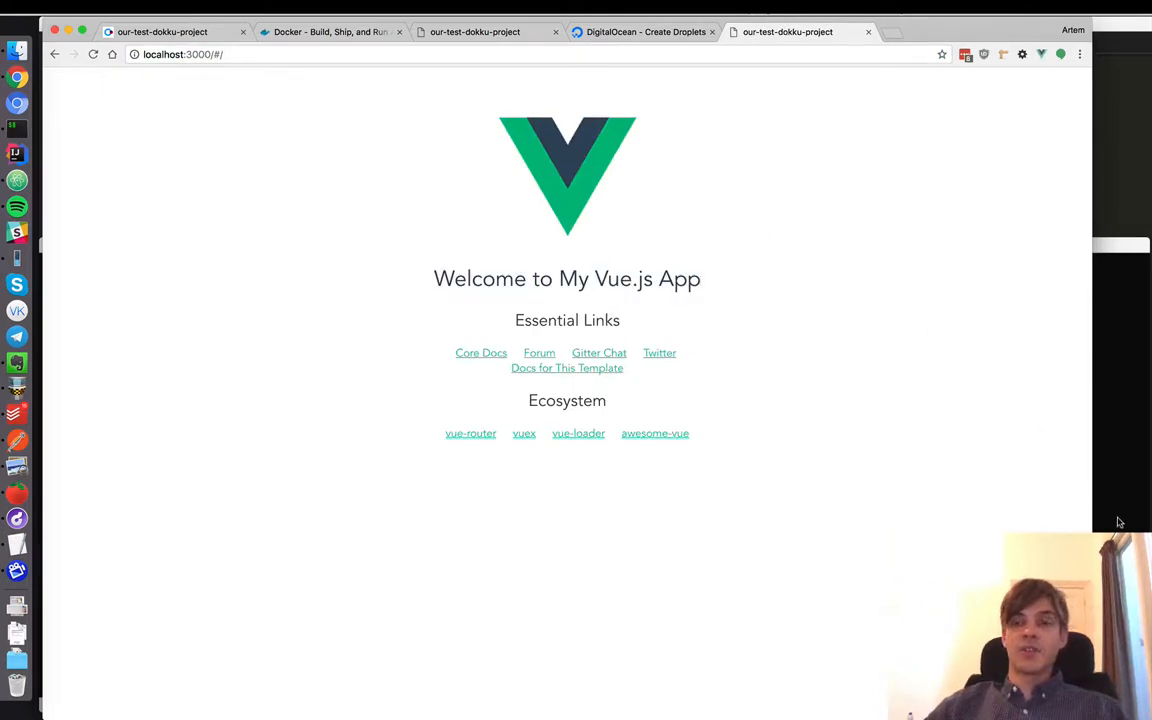